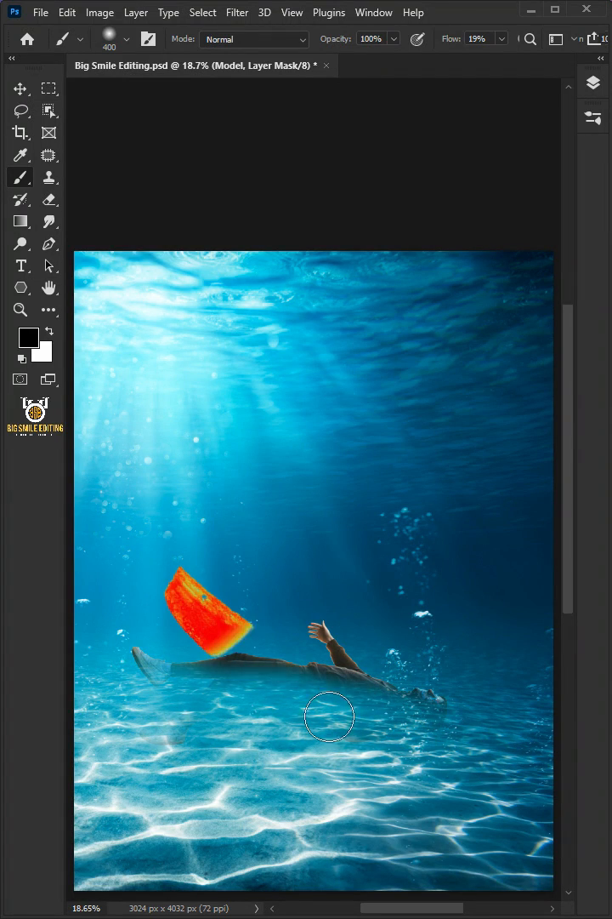
Step: Duplicate the underwater Background layer into a new document named Displacement
click(20, 88)
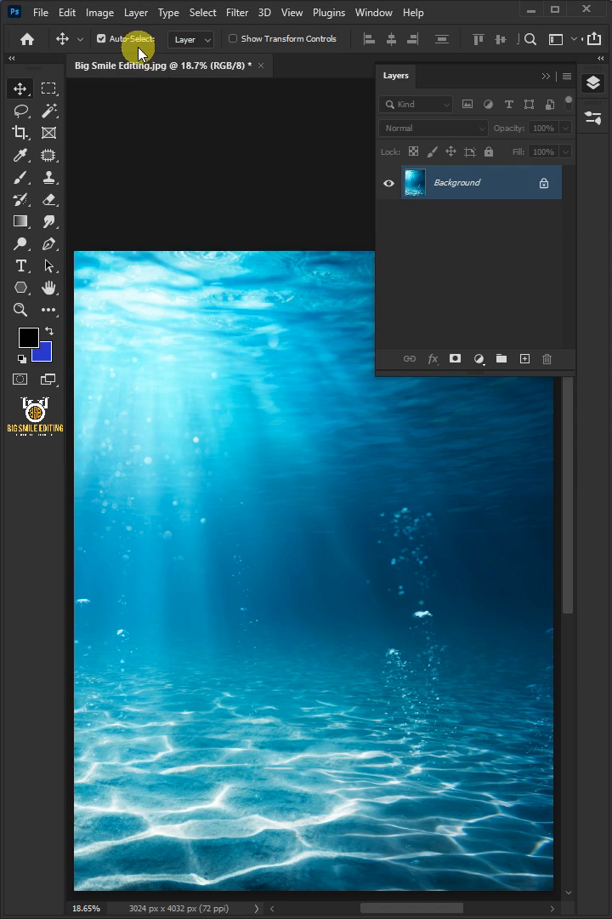
click(135, 12)
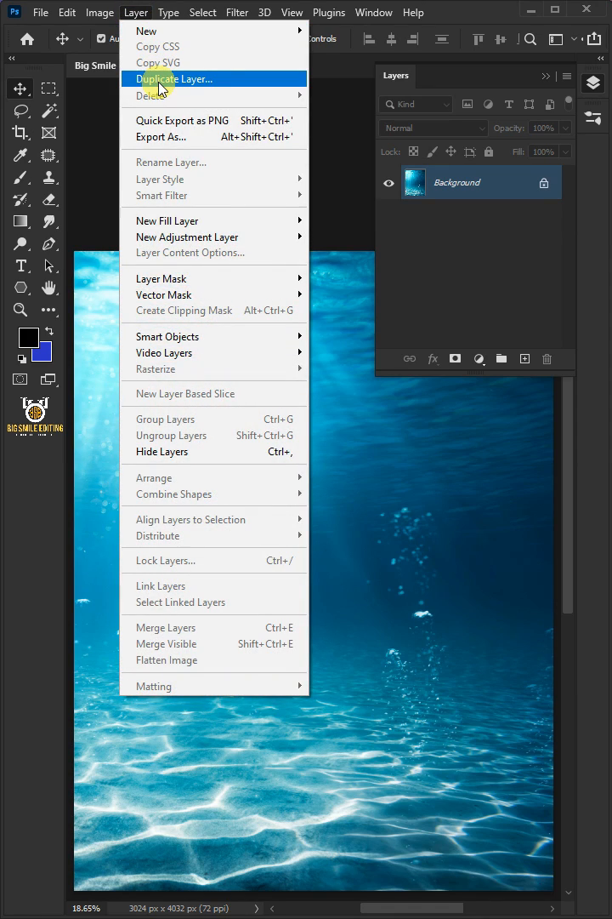
click(176, 78)
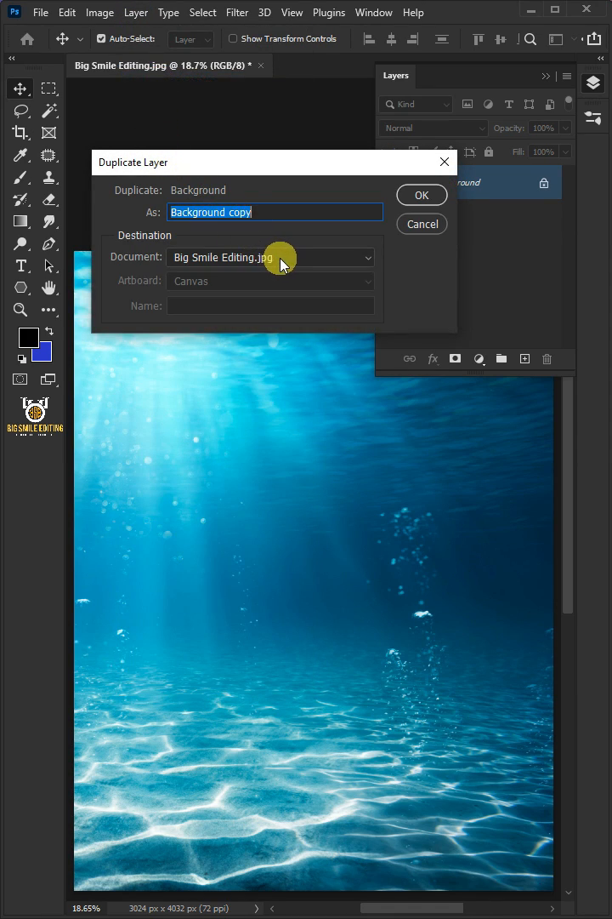
click(270, 257)
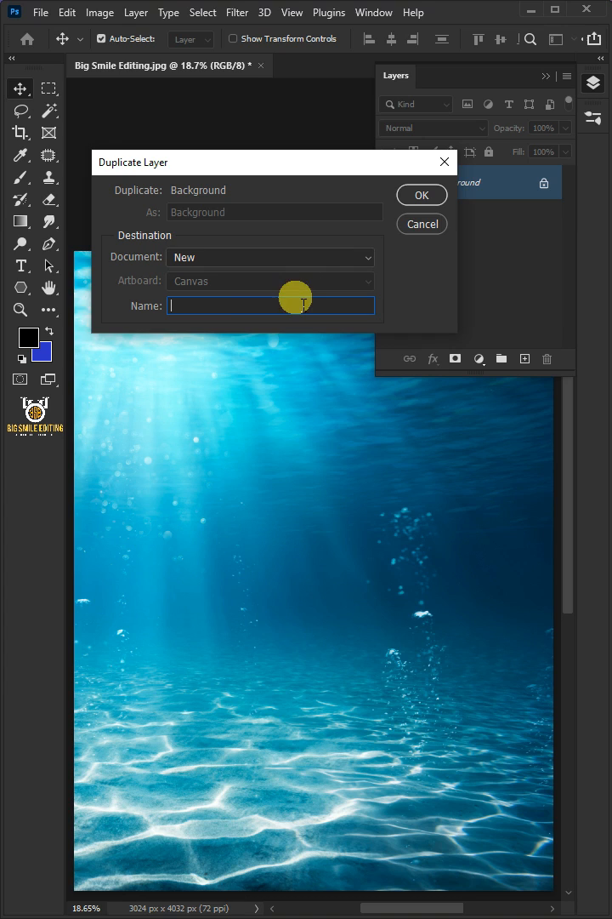
text(Displace)
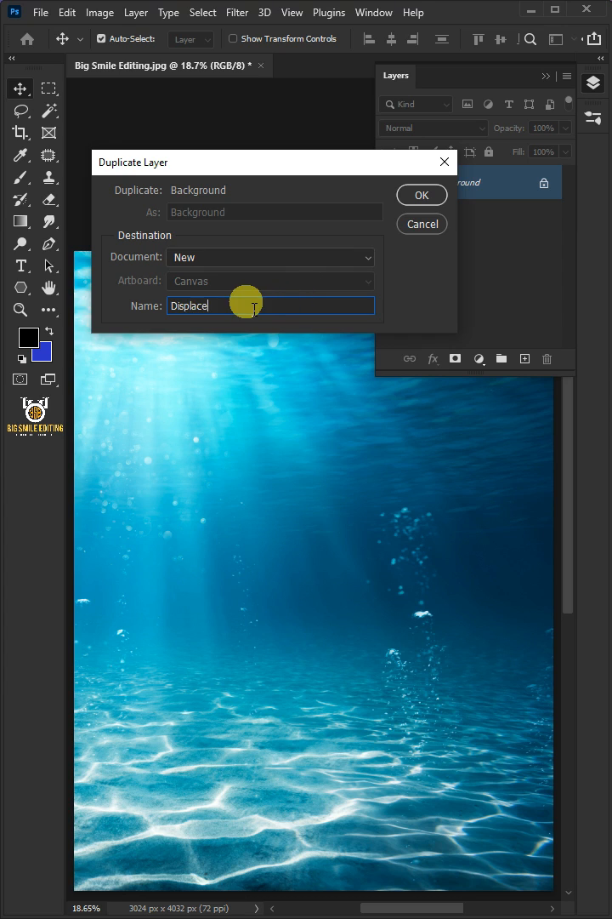
click(422, 194)
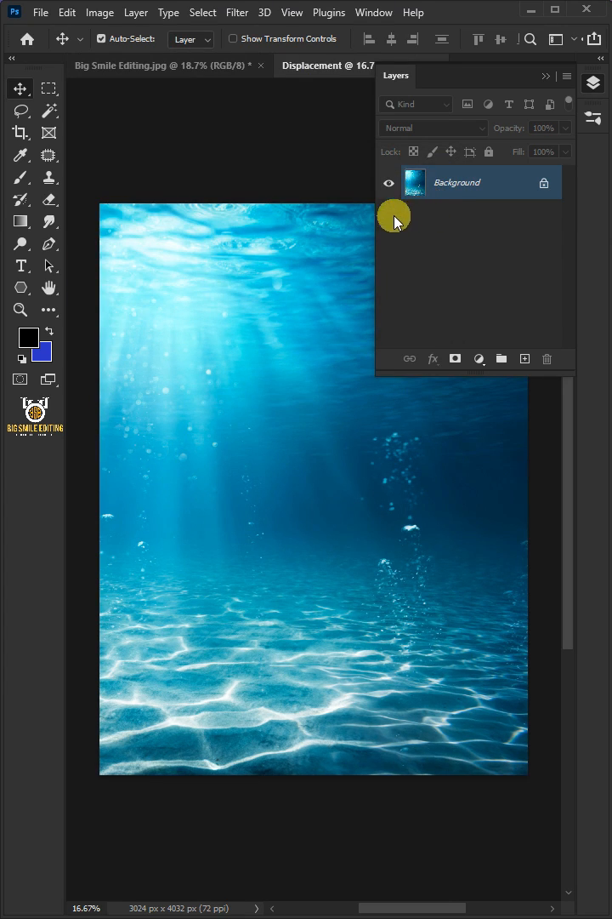
Step: Apply a Gaussian Blur with a 4-pixel radius to the Displacement image
click(236, 12)
text(4)
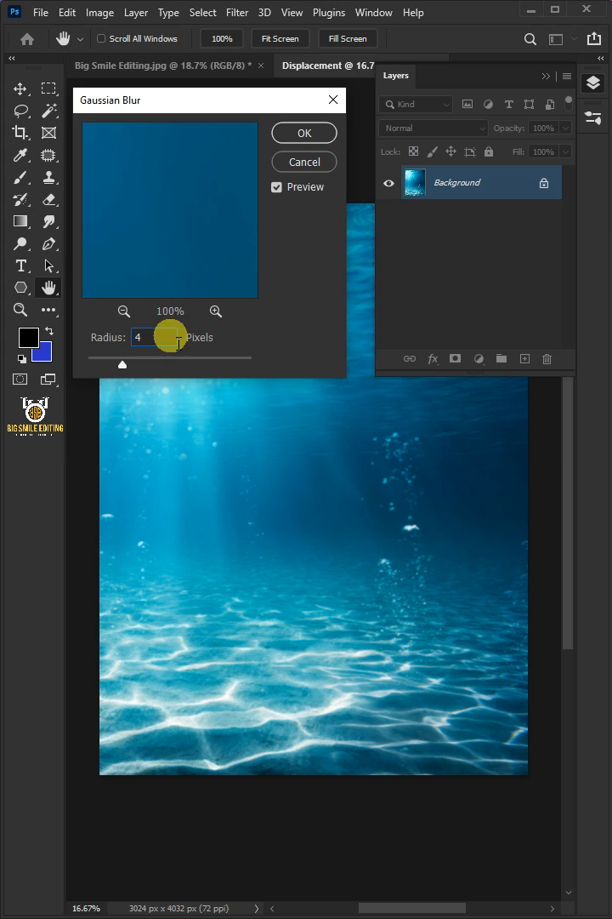
click(303, 132)
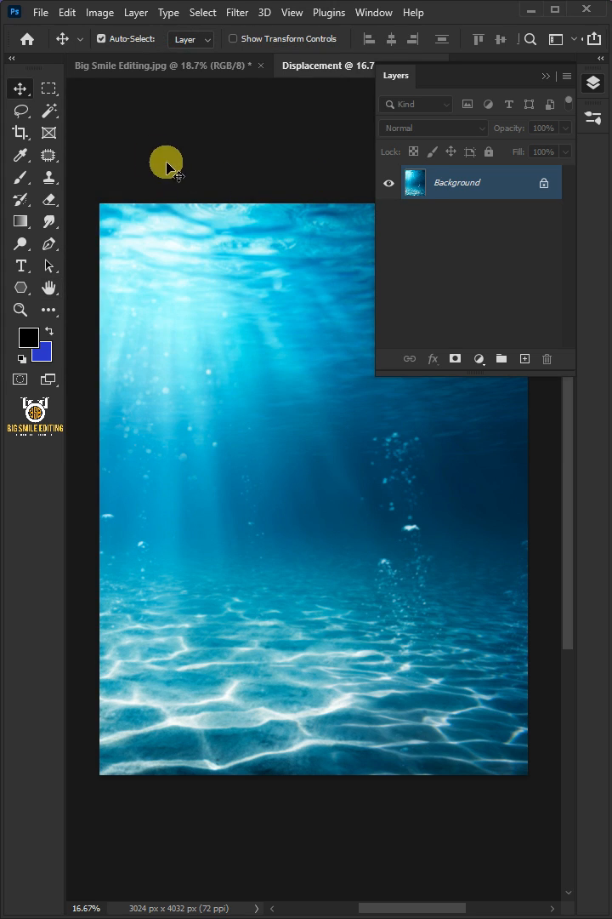
Step: Save the blurred image as Displacement in Photoshop format, then close that document
click(40, 12)
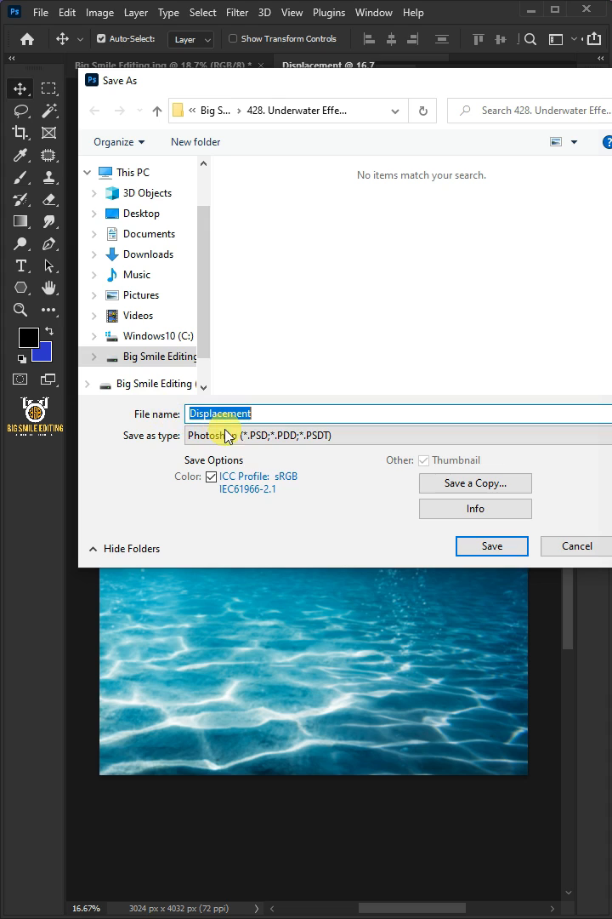
click(324, 435)
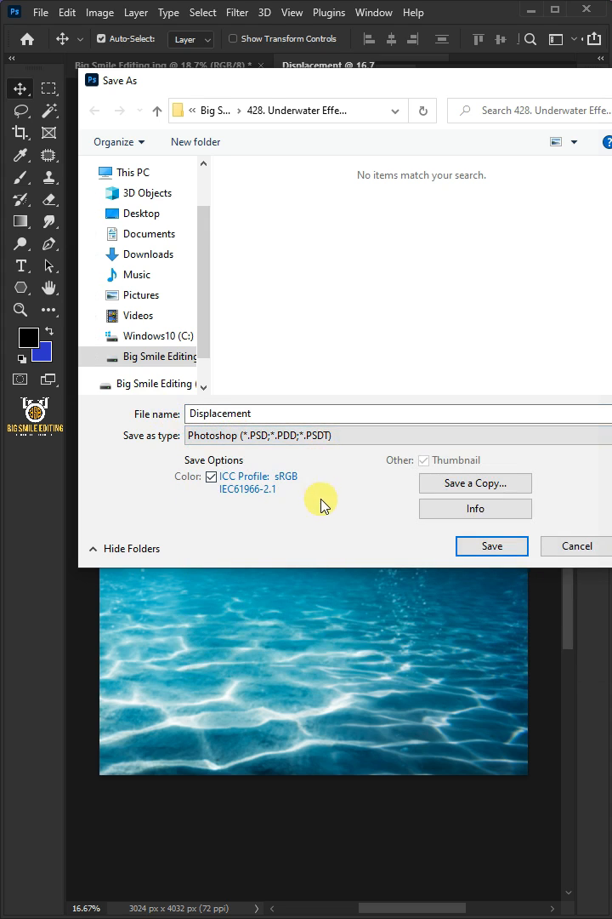
click(491, 545)
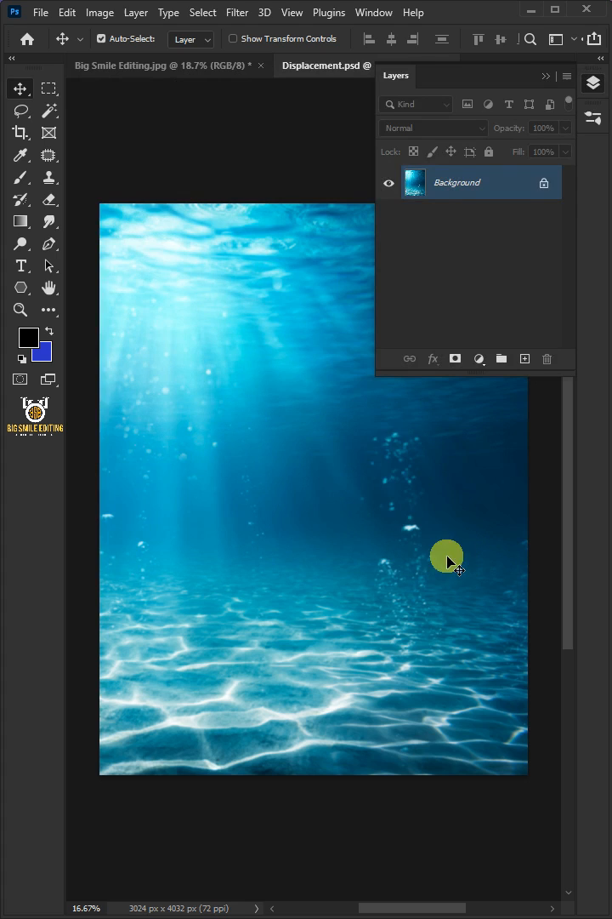
right_click(327, 65)
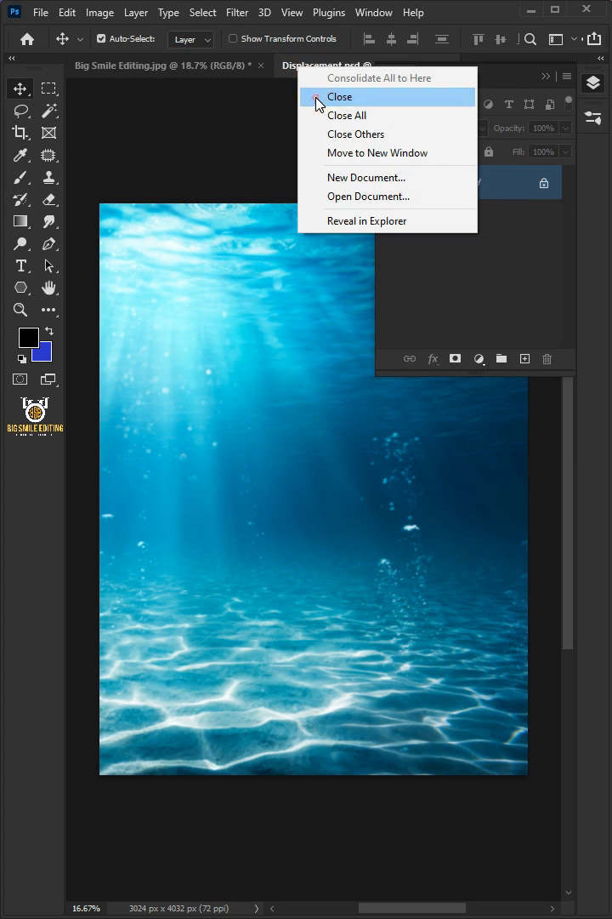
click(340, 96)
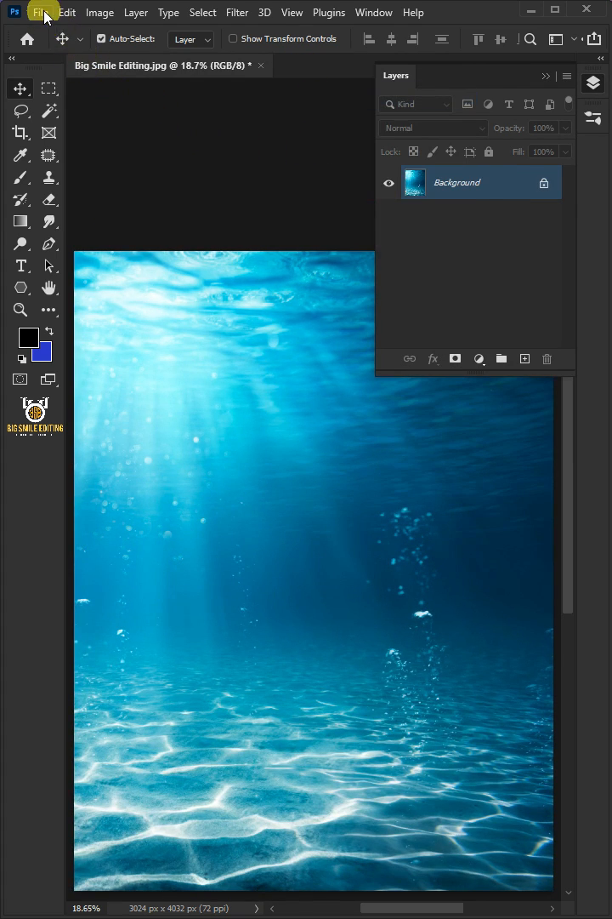
Step: Place the Model photo as an embedded layer and commit its placement
click(40, 12)
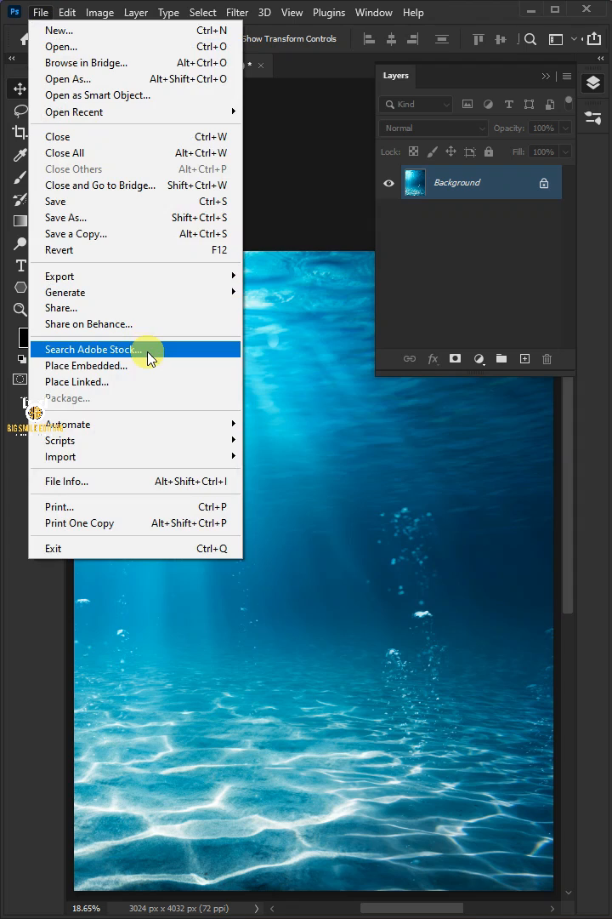
click(86, 365)
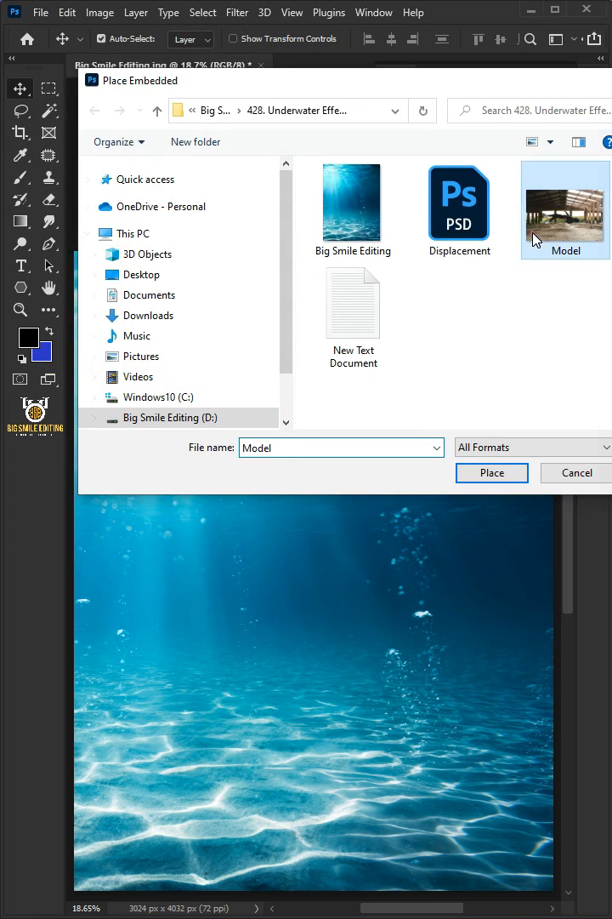
click(491, 472)
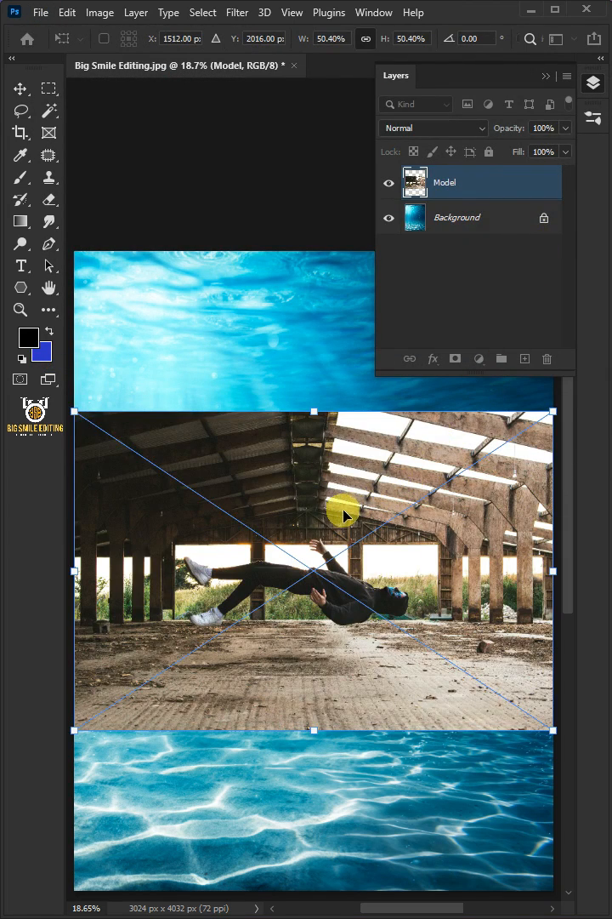
click(21, 89)
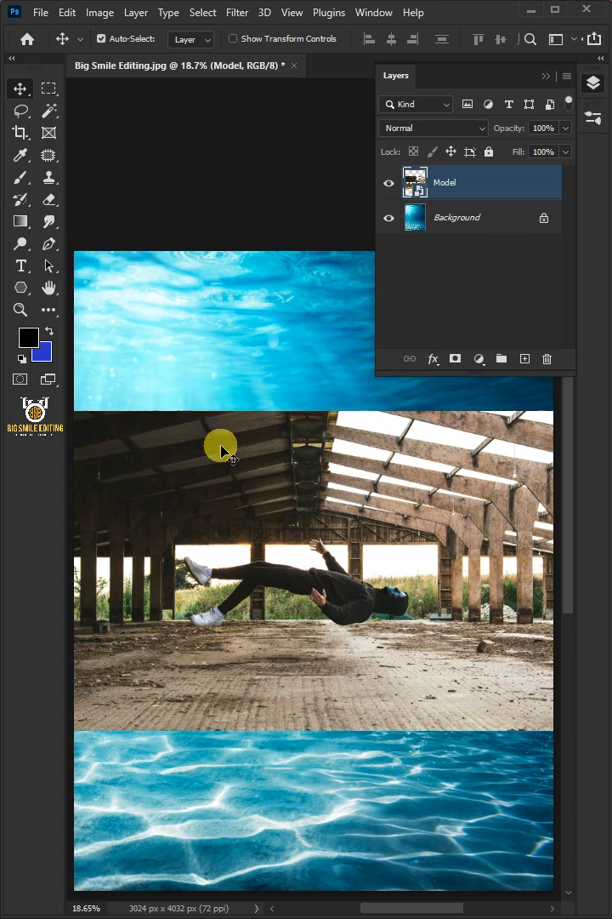
Step: Select the man with Object Selection and add a layer mask hiding the barn
click(20, 111)
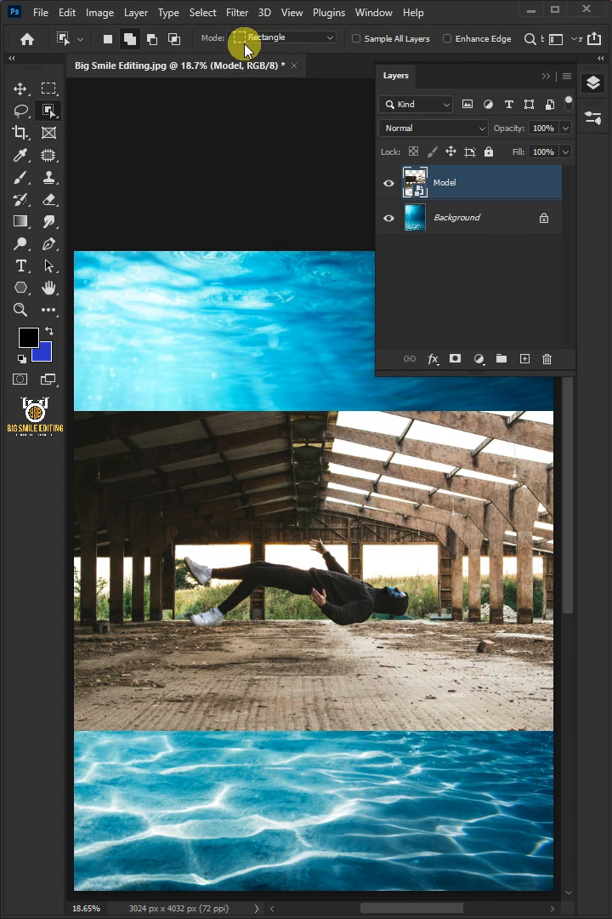
click(282, 37)
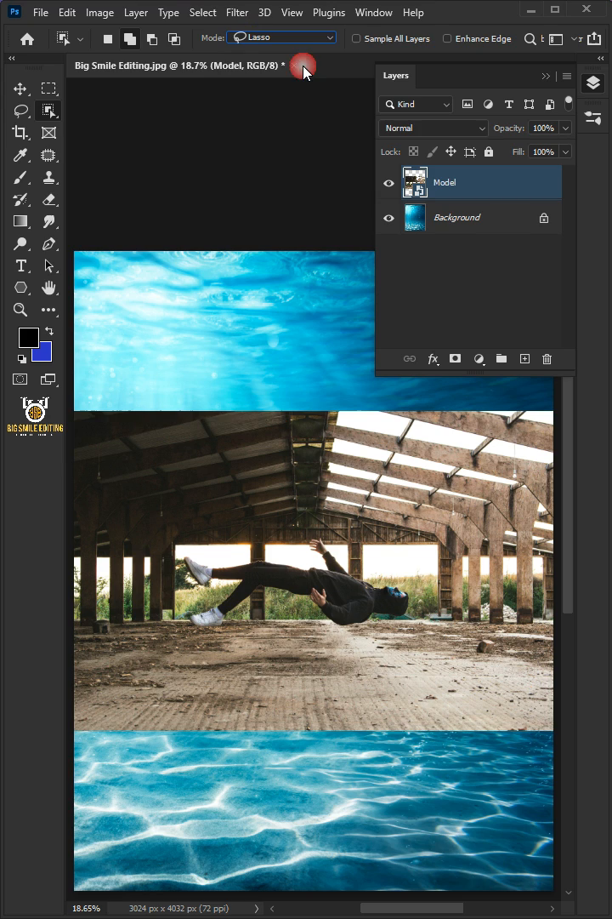
mouse_move(288, 447)
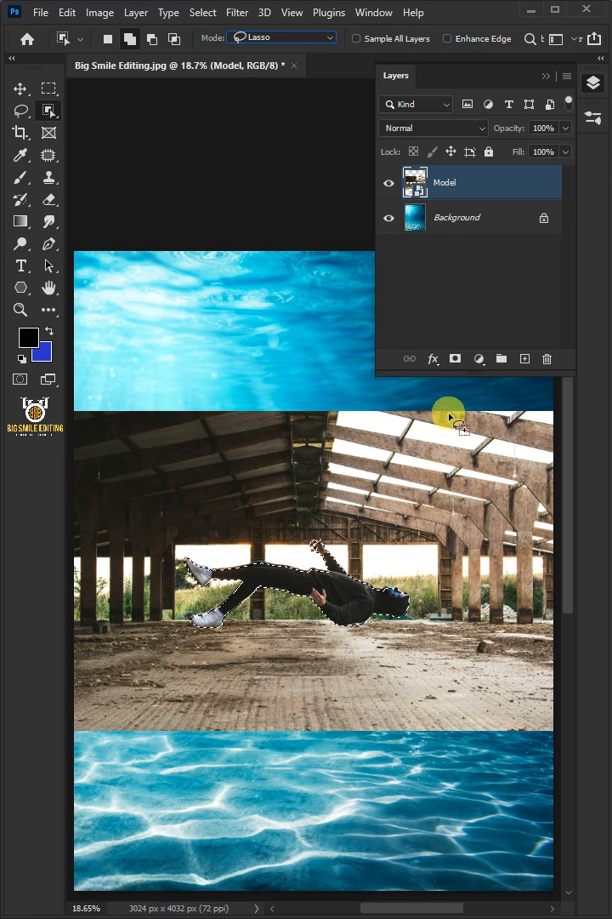
click(455, 358)
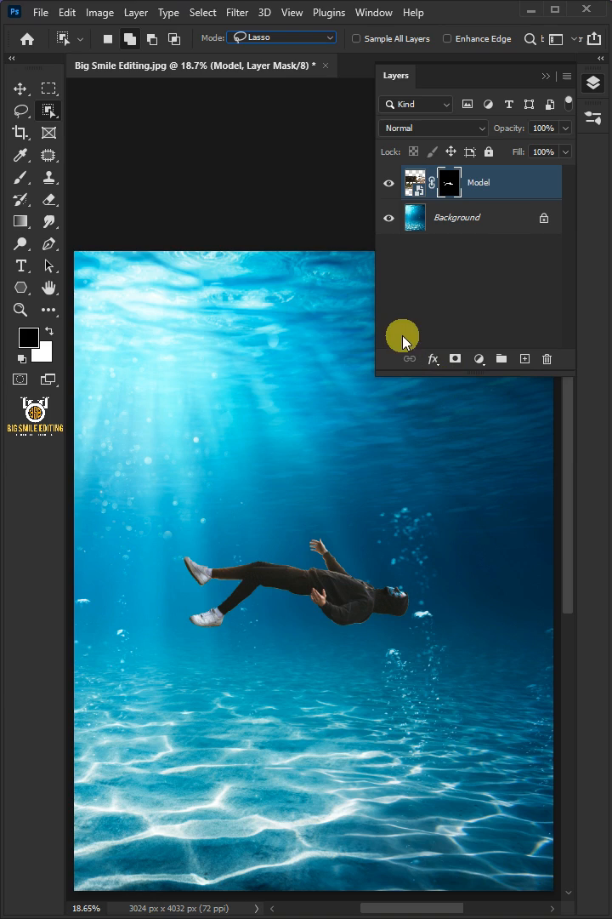
Step: Scale up the Model layer's man and move him down toward the sea floor
click(415, 182)
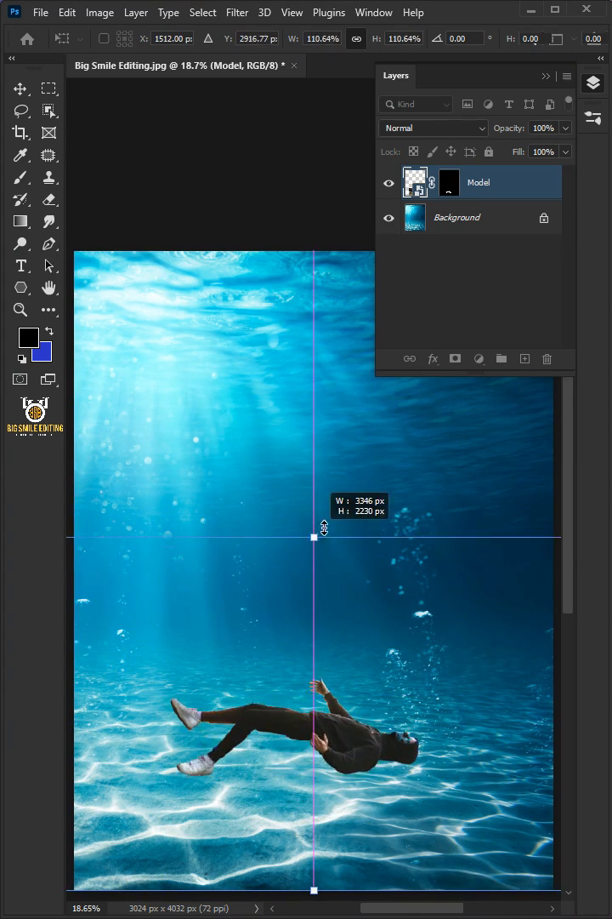
drag(314, 529, 314, 449)
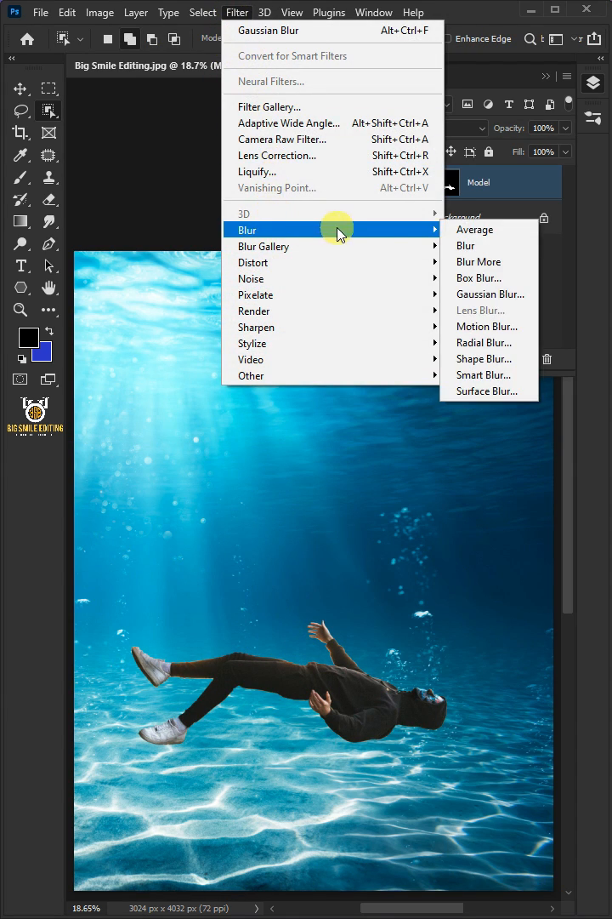
Step: Add a 2.0-pixel Gaussian Blur smart filter to the Model layer
click(490, 294)
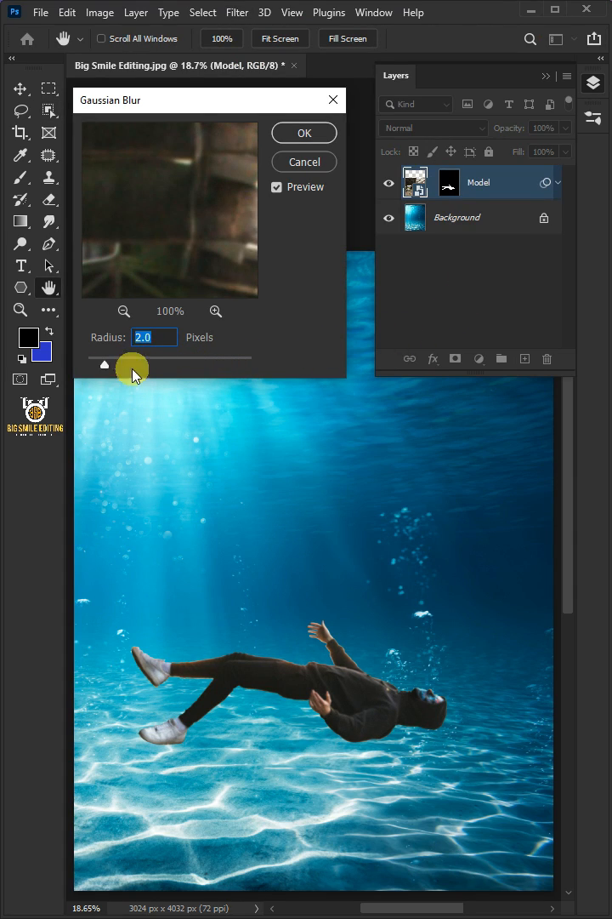
click(303, 133)
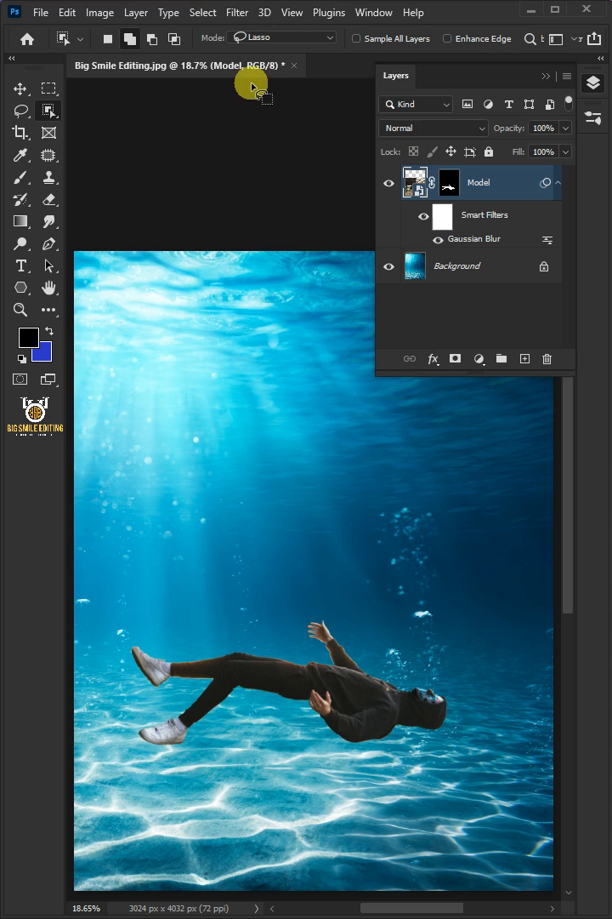
Step: Apply a Displace filter with scale 2, using Displacement.psd as the map
click(238, 12)
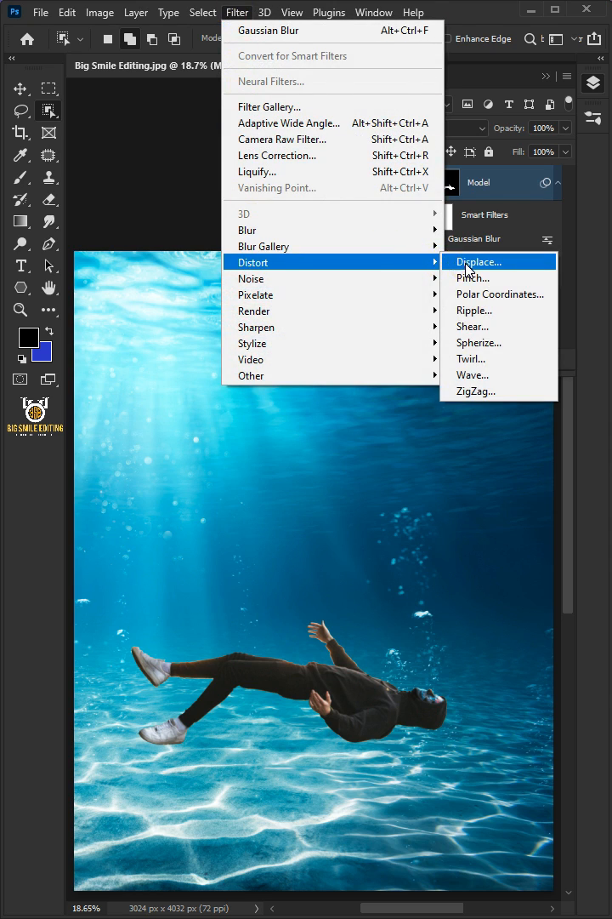
click(479, 261)
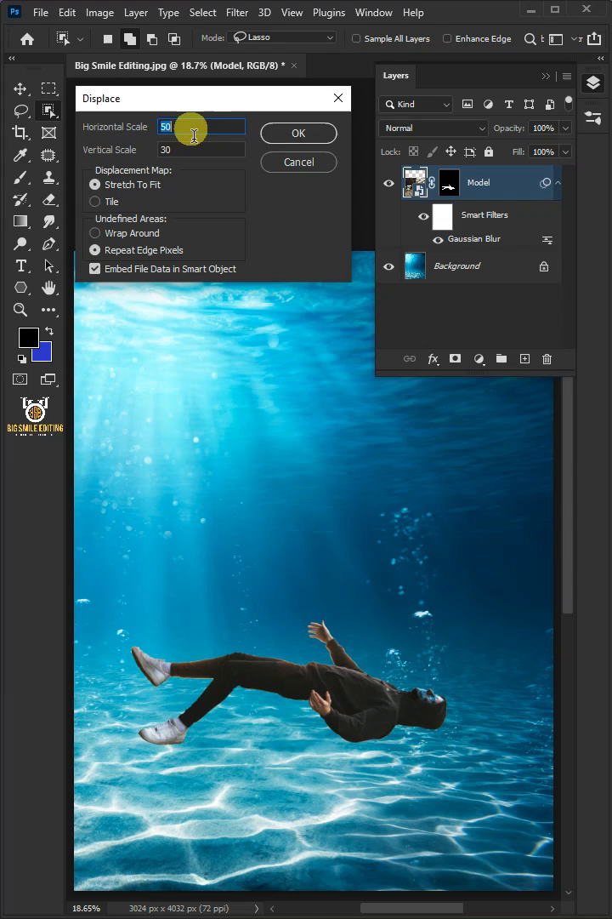
text(2)
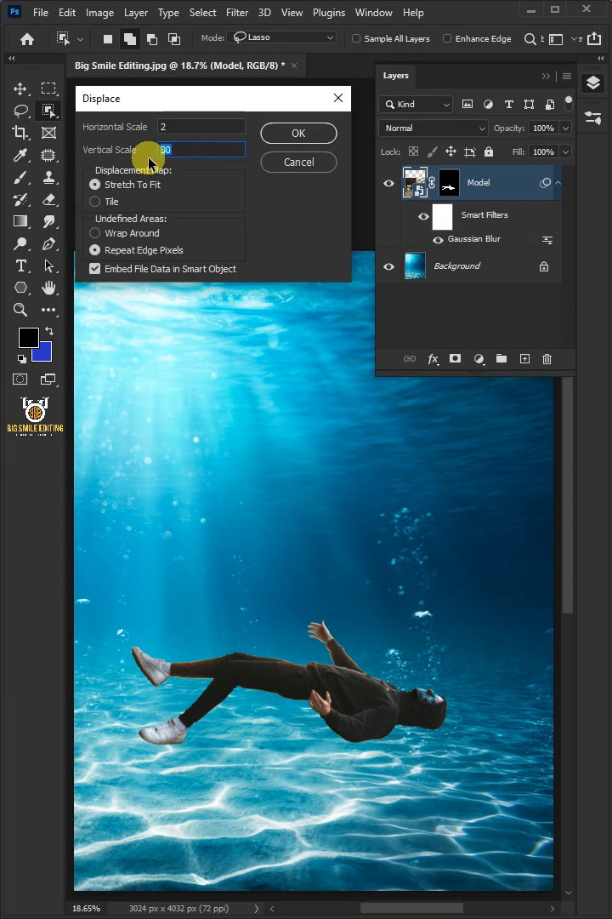
click(298, 133)
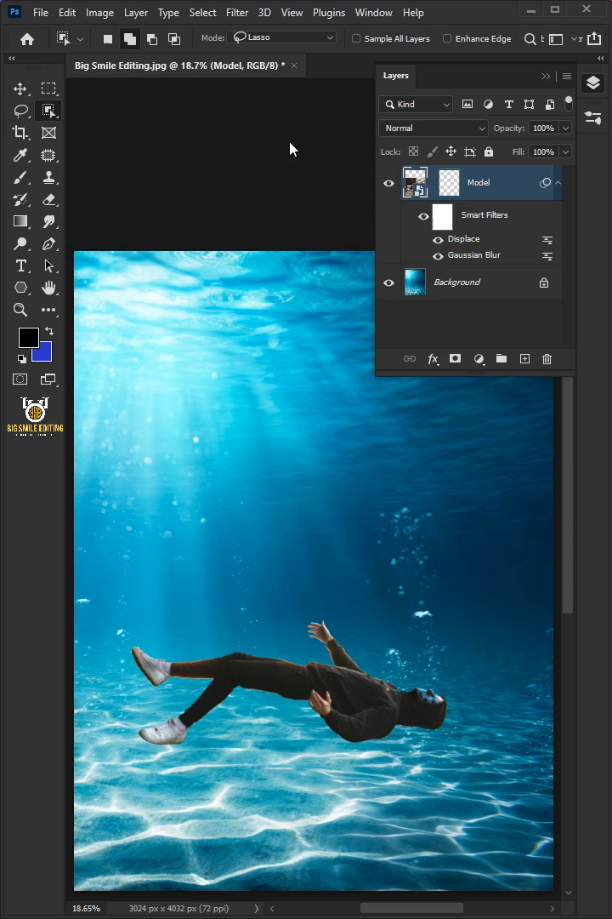
click(464, 238)
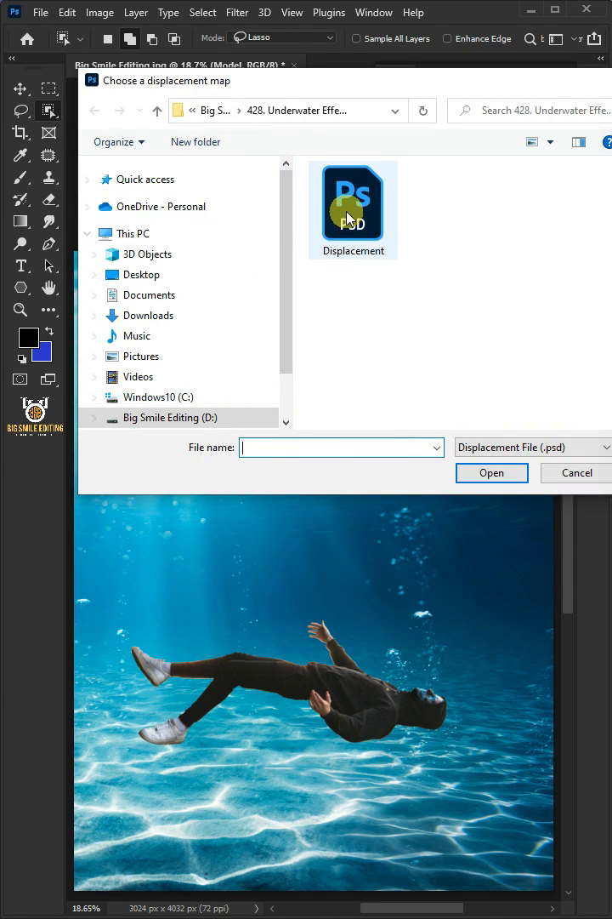
click(352, 205)
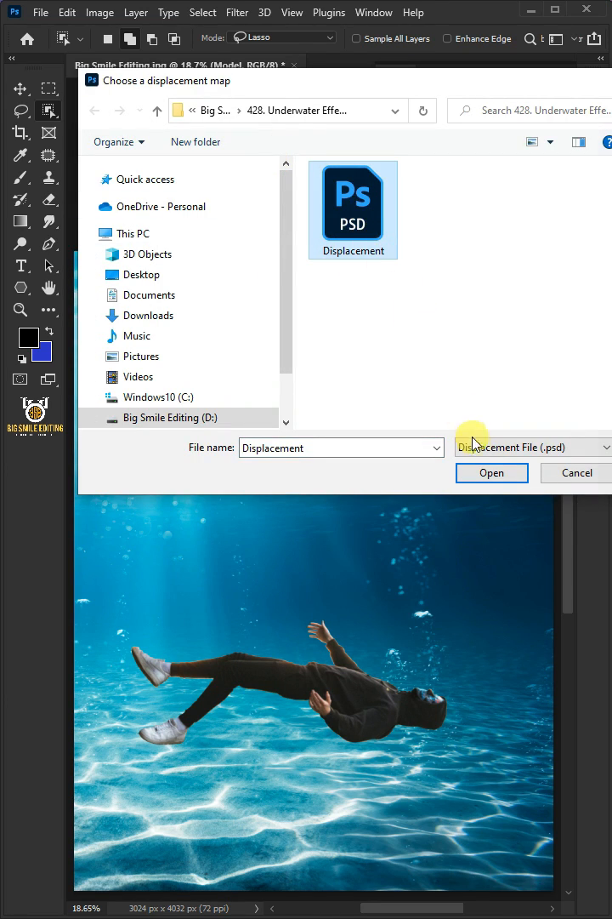
click(492, 473)
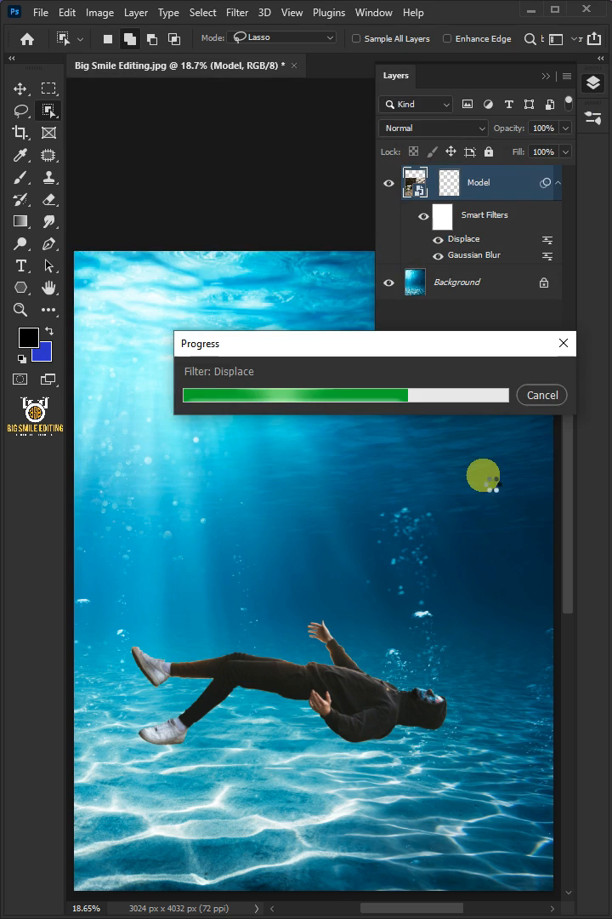
Step: Set the Model layer's blend mode to Overlay
click(432, 127)
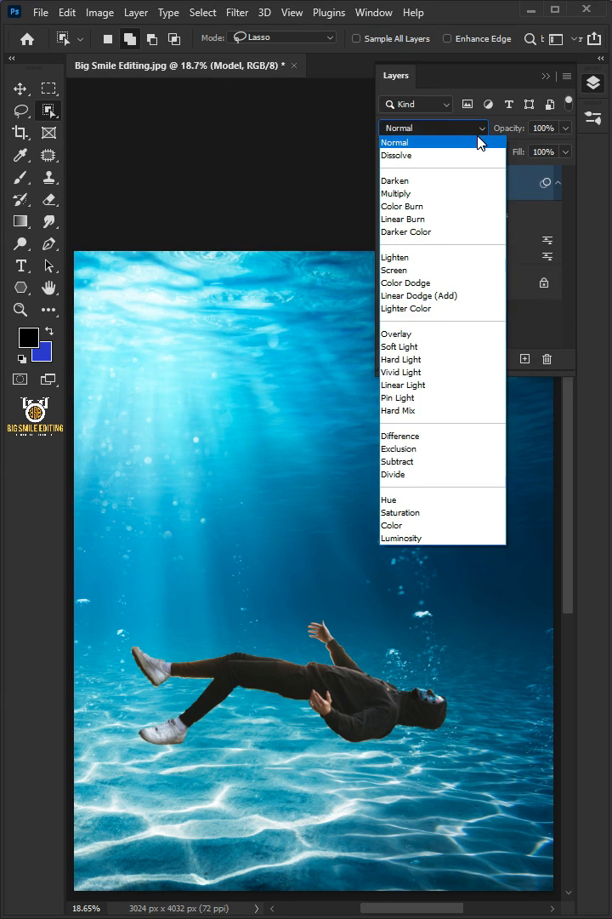
click(397, 334)
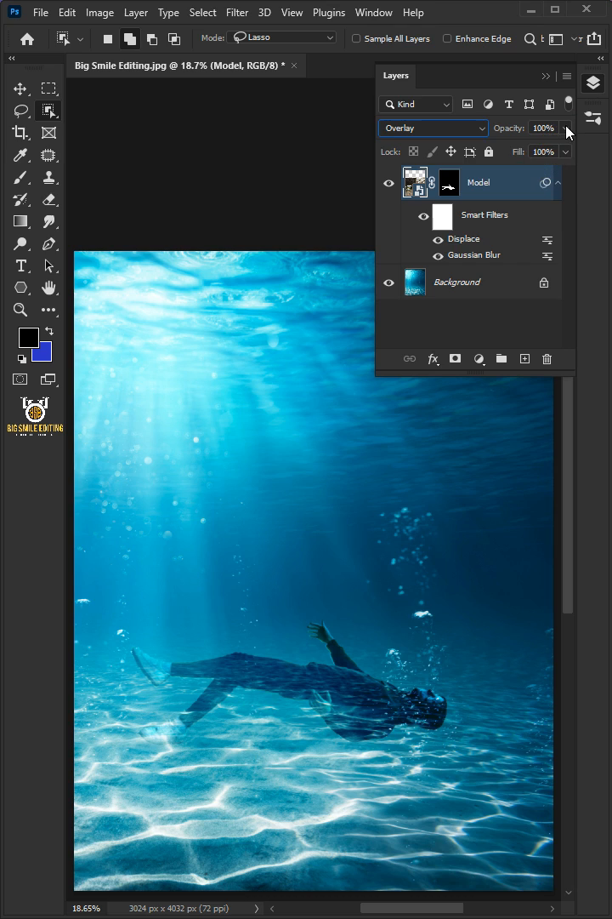
drag(569, 127, 539, 148)
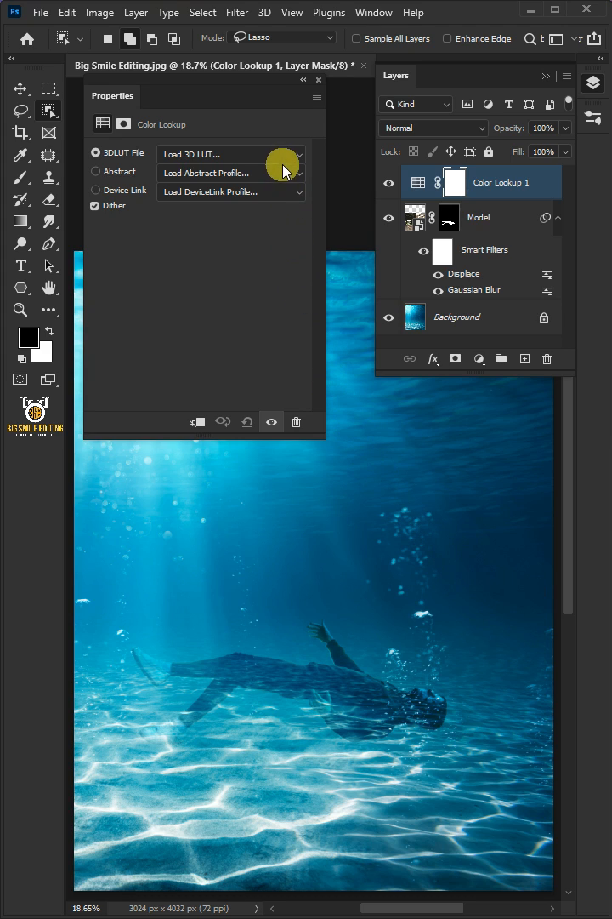
Step: Load a 3D LUT preset into the Color Lookup layer and lower its opacity to 22%
click(230, 154)
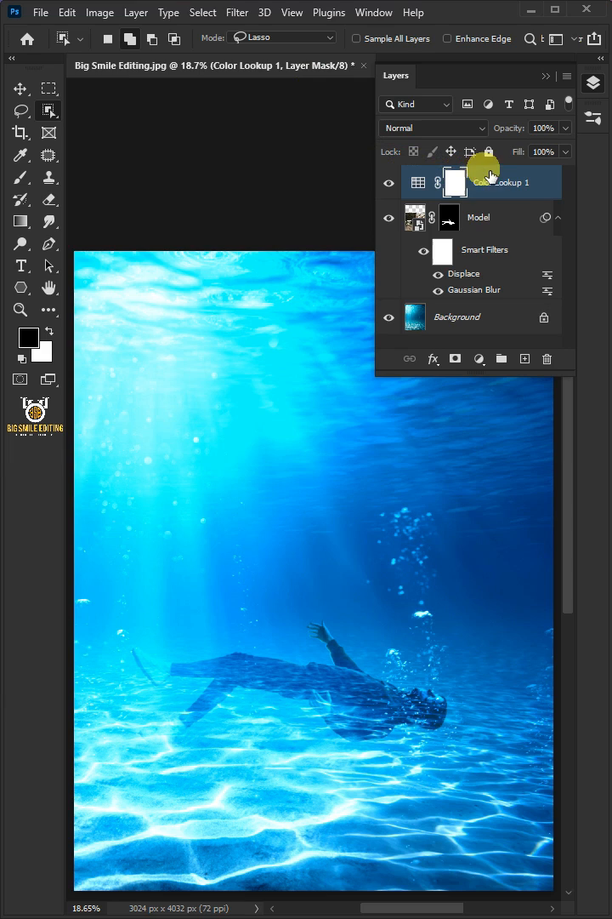
drag(553, 149, 502, 149)
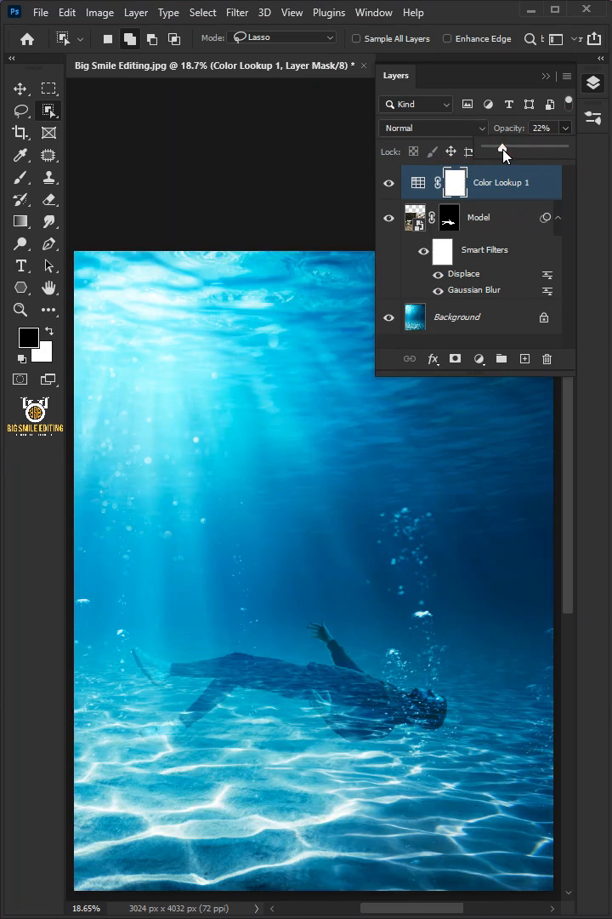